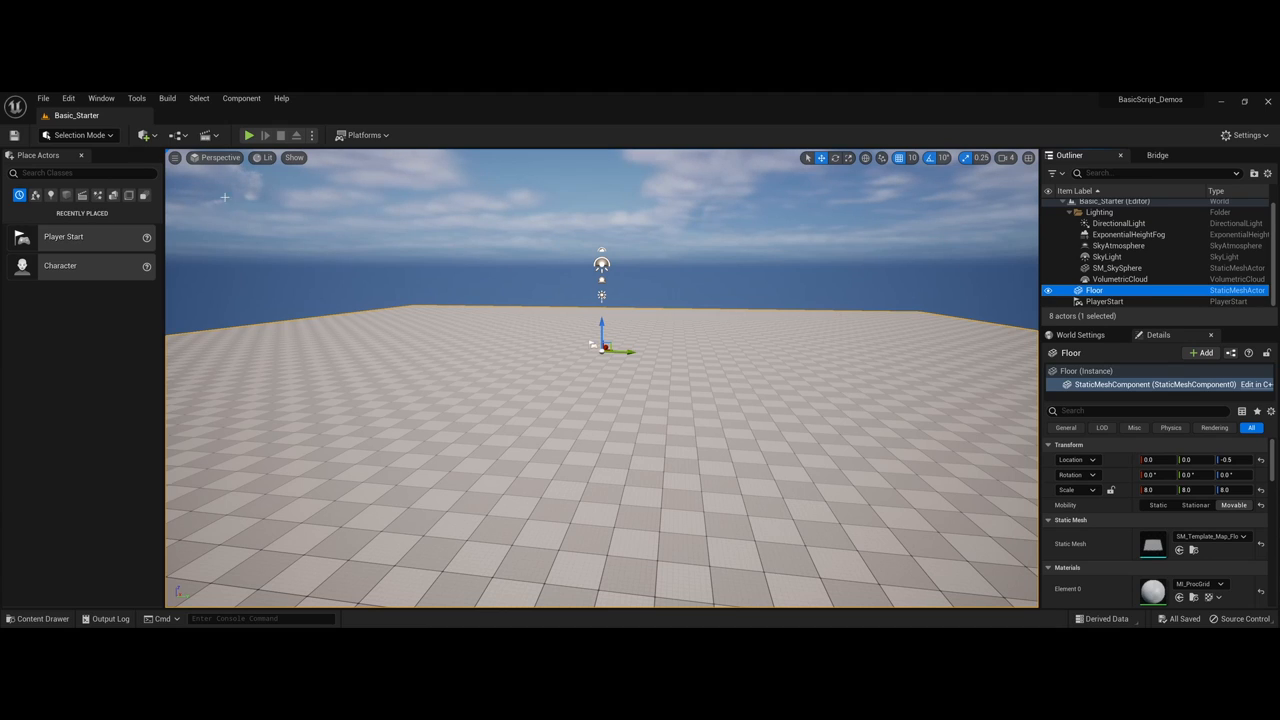
pyautogui.moveTo(174, 136)
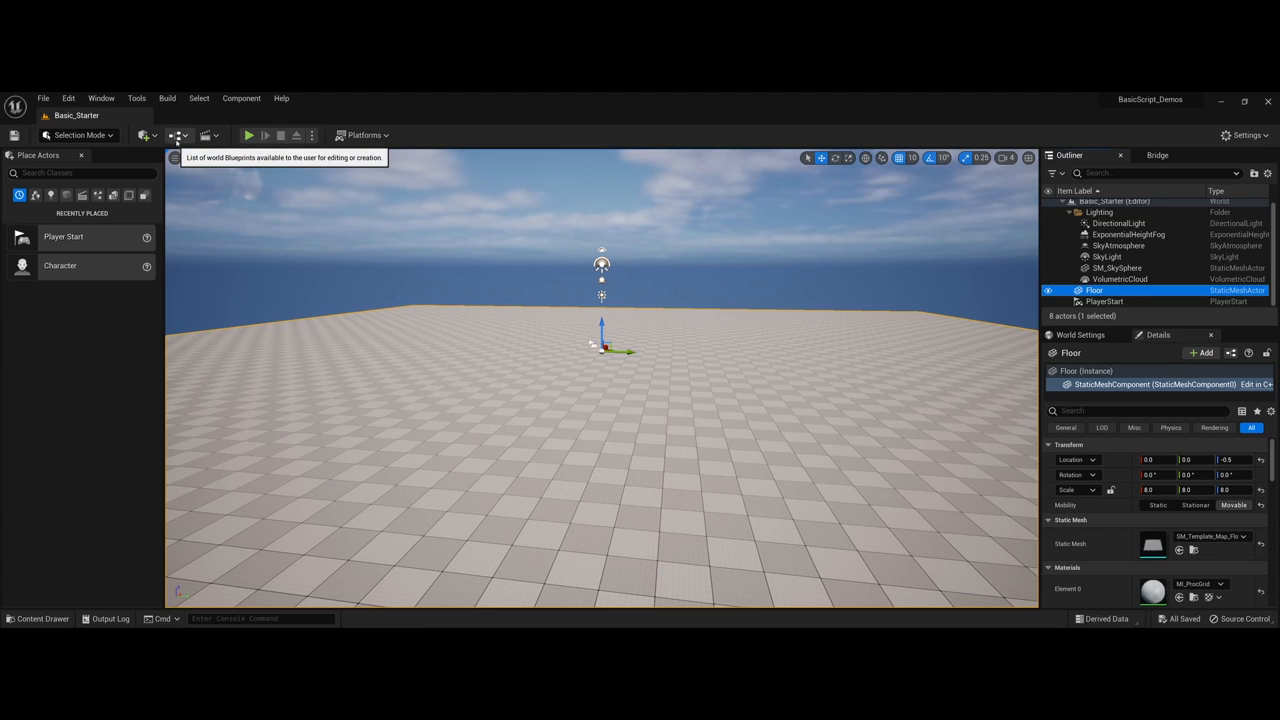
# - Show the world Blueprints menu for the Basic_Starter level from the toolbar
pyautogui.click(176, 136)
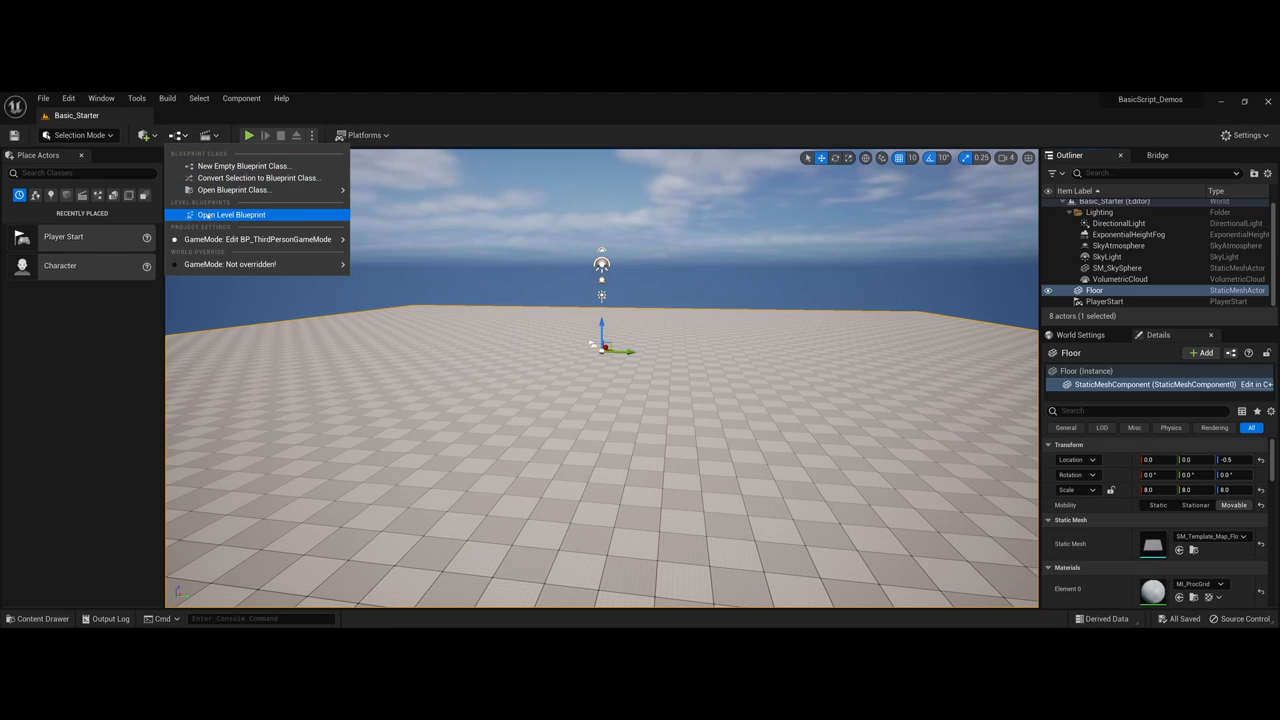
pyautogui.moveTo(232, 214)
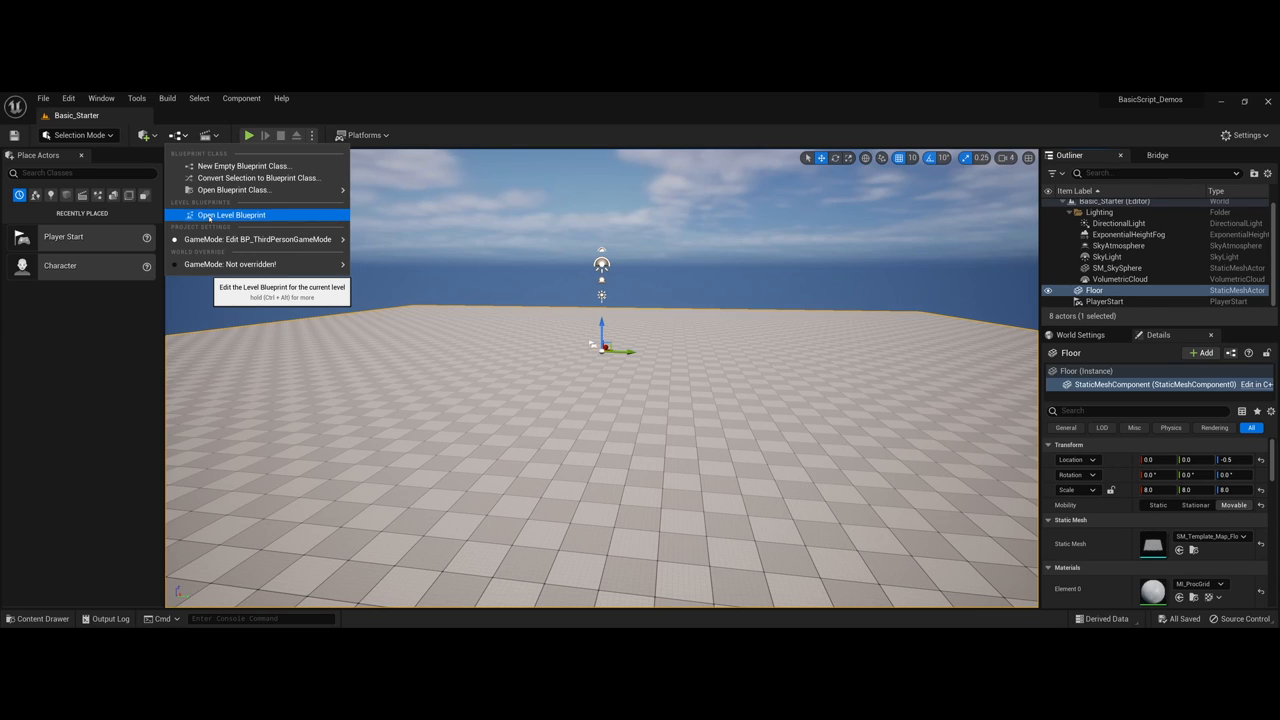
# - Open the Basic_Starter Level Blueprint showing its BeginPlay and Tick events
pyautogui.click(232, 216)
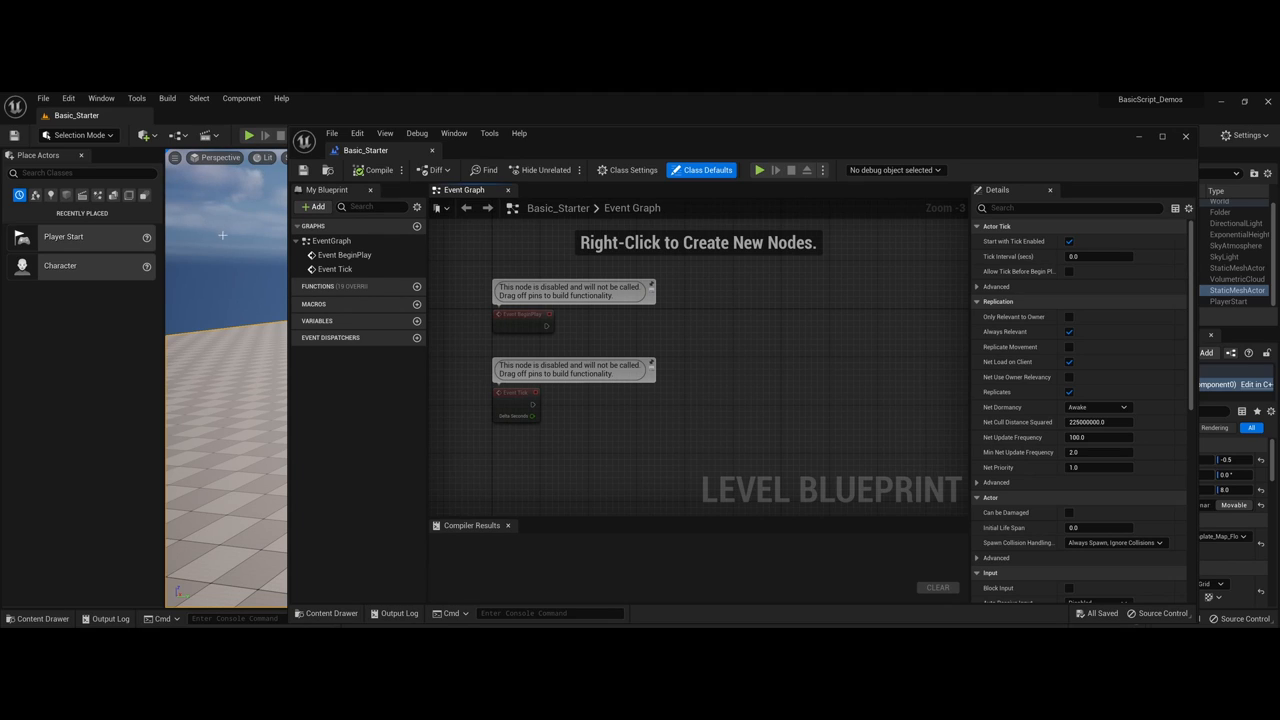
pyautogui.moveTo(232, 242)
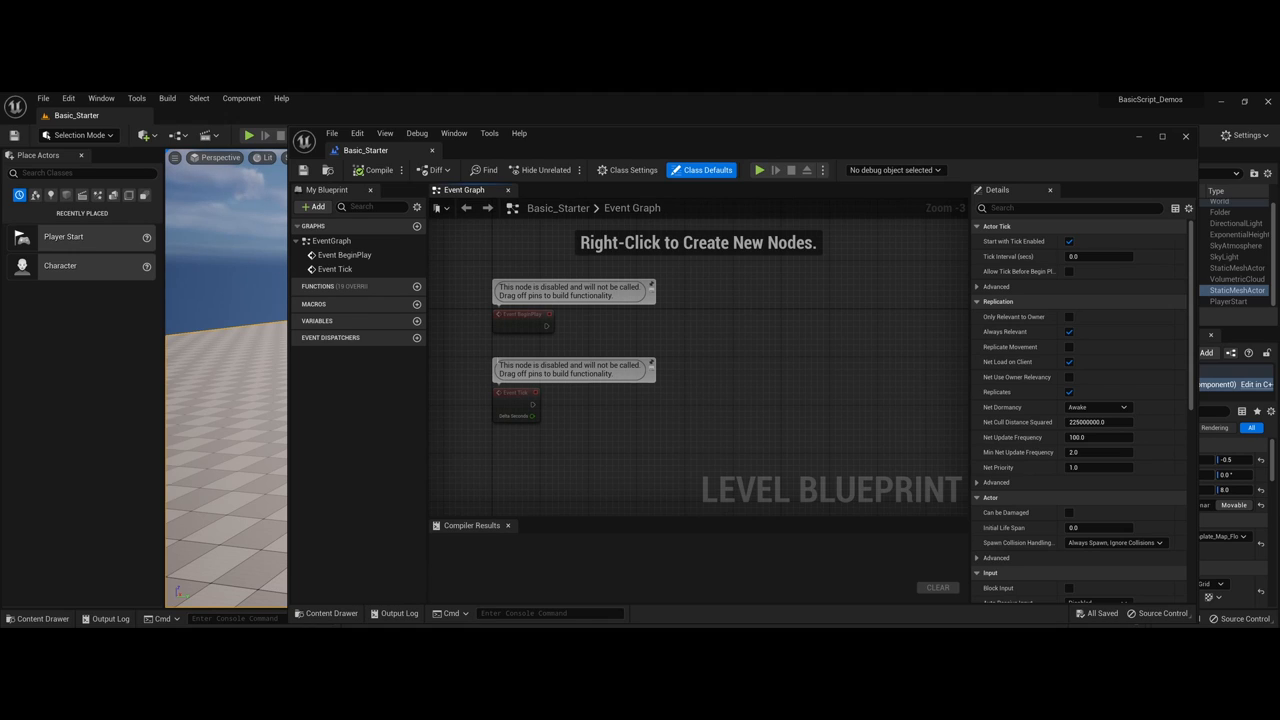
pyautogui.moveTo(516, 322)
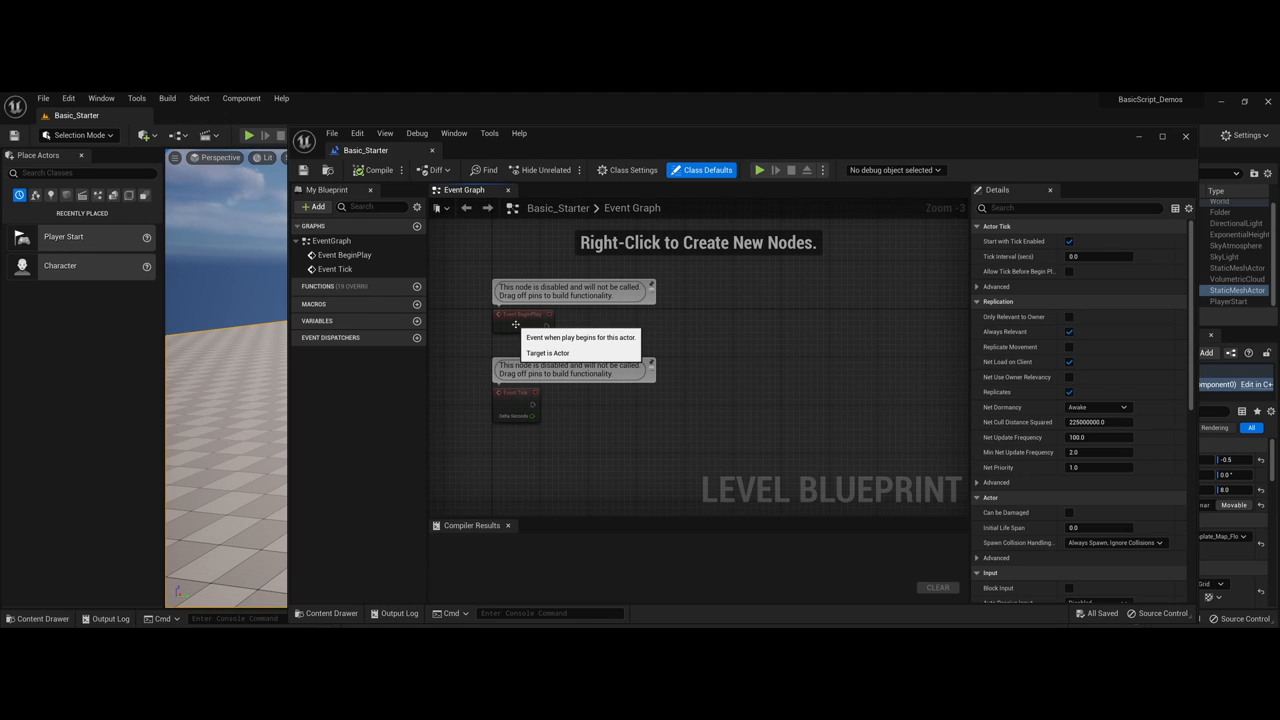
pyautogui.moveTo(516, 346)
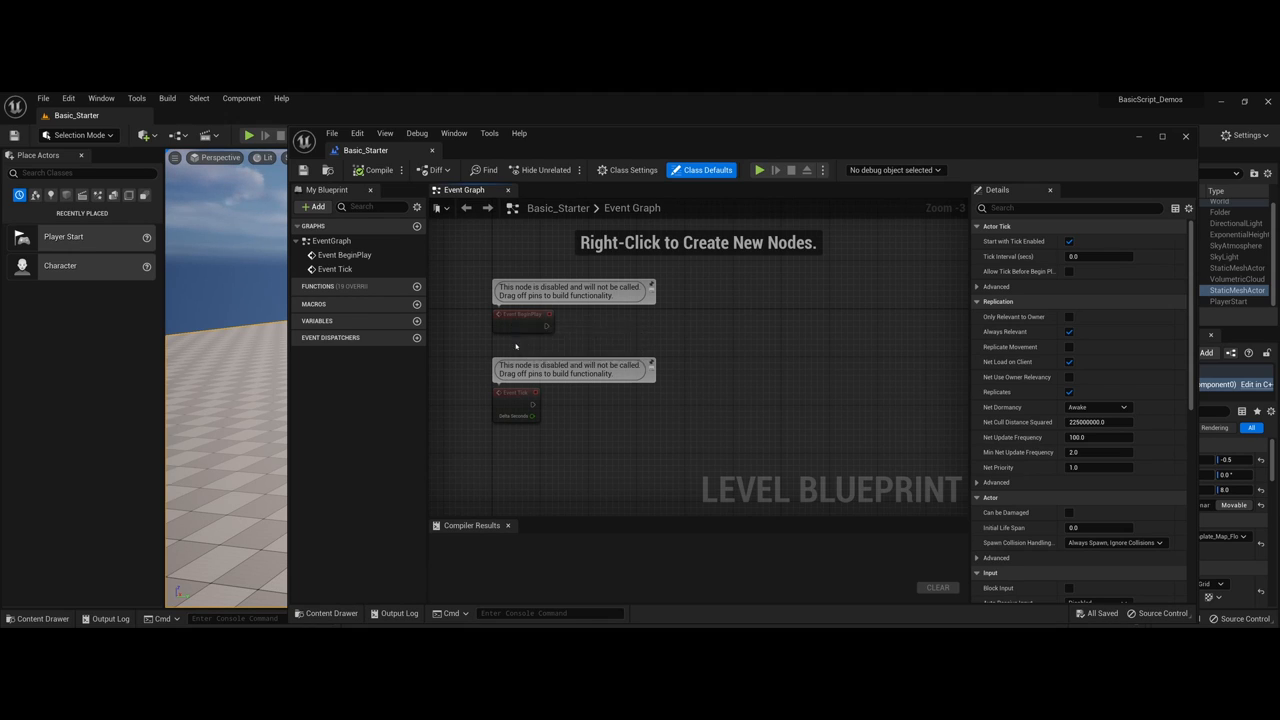
pyautogui.moveTo(512, 392)
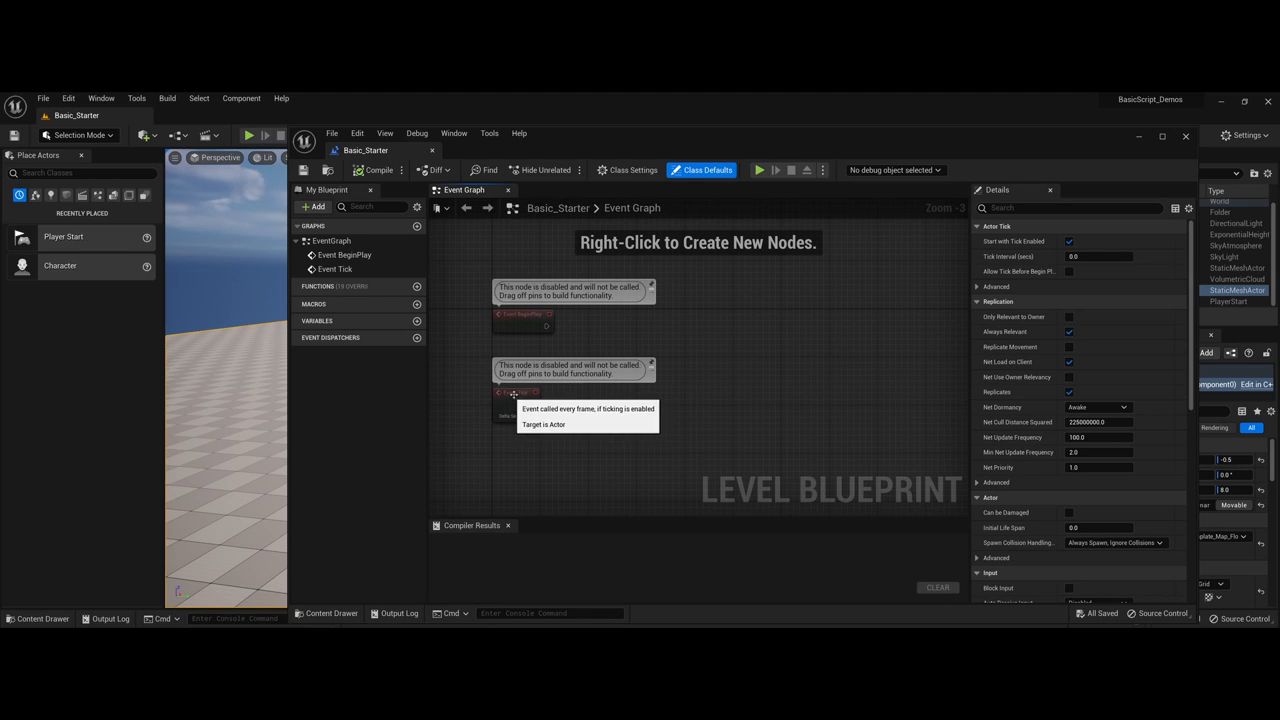
pyautogui.moveTo(524, 320)
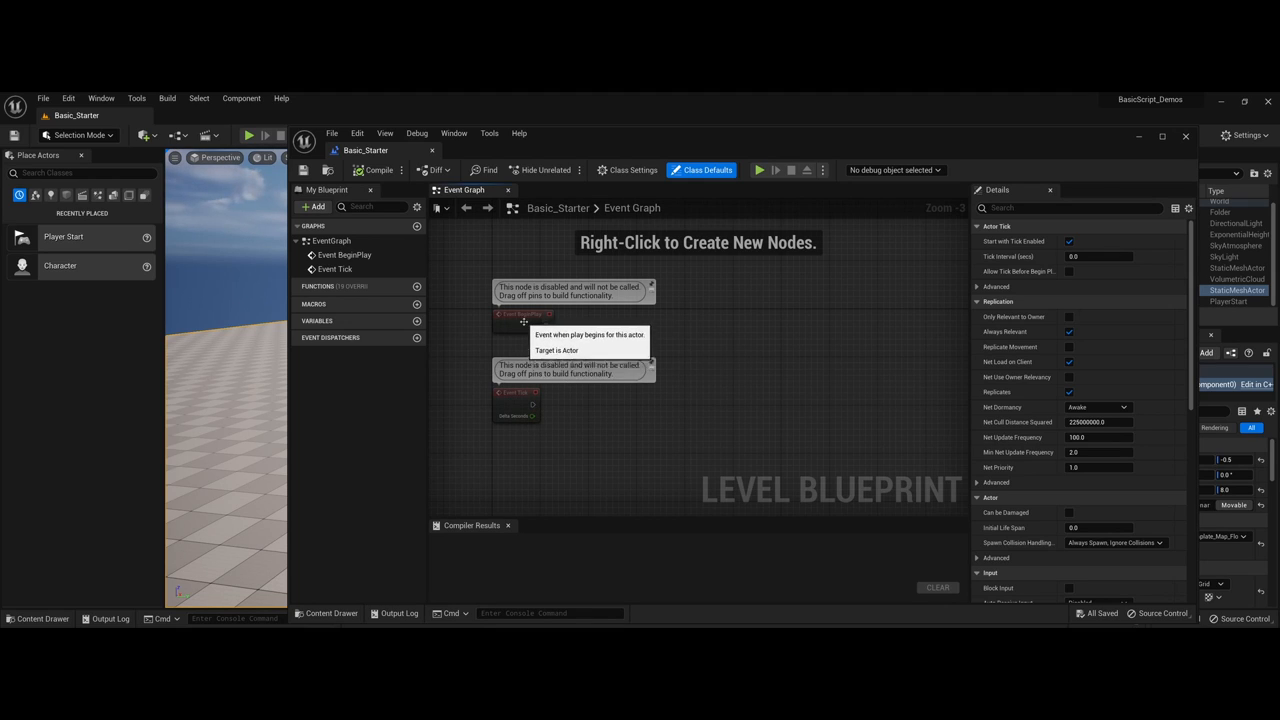
pyautogui.moveTo(632, 328)
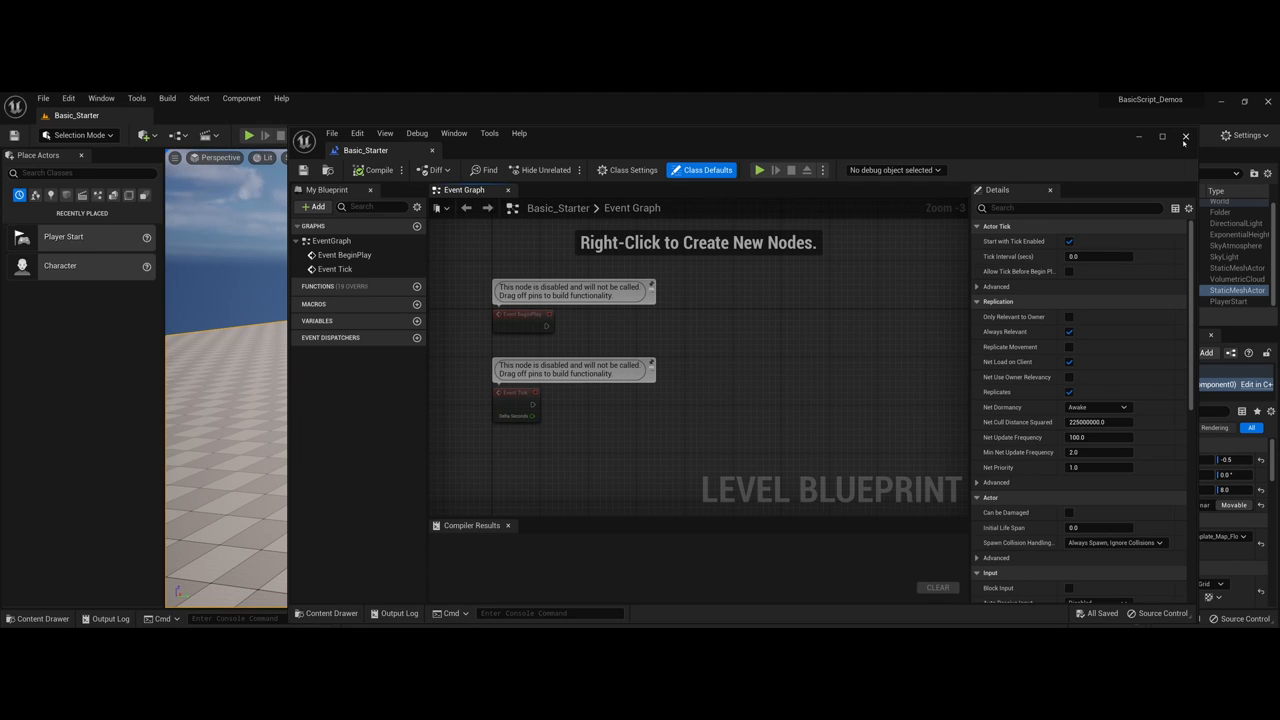
# - Close the Level Blueprint editor and return to the Basic_Starter level
pyautogui.click(1186, 136)
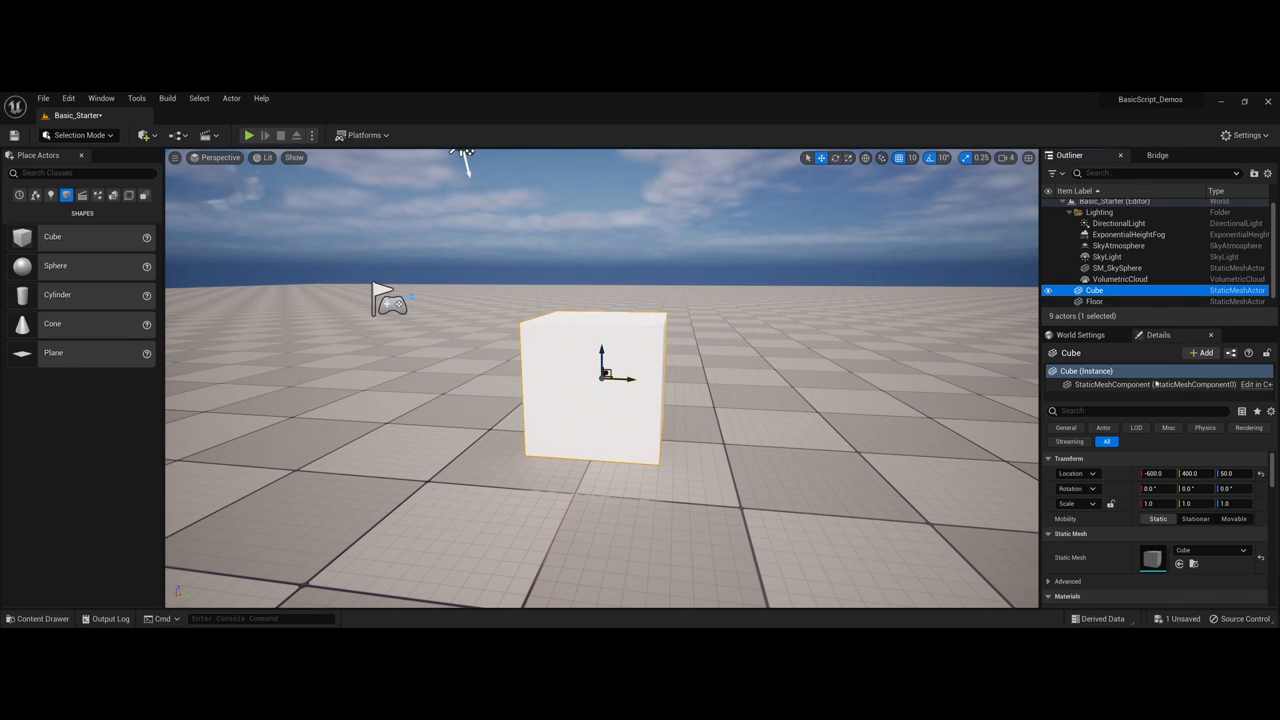
pyautogui.moveTo(1256, 384)
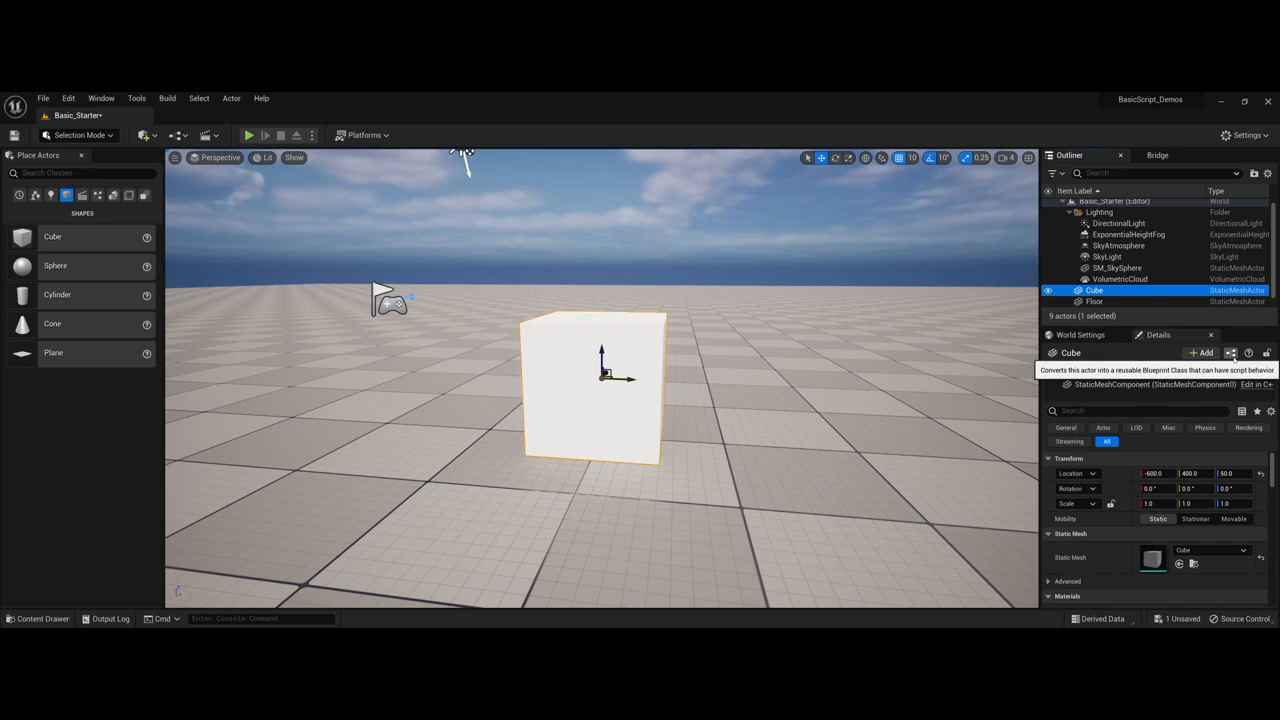
pyautogui.moveTo(1232, 352)
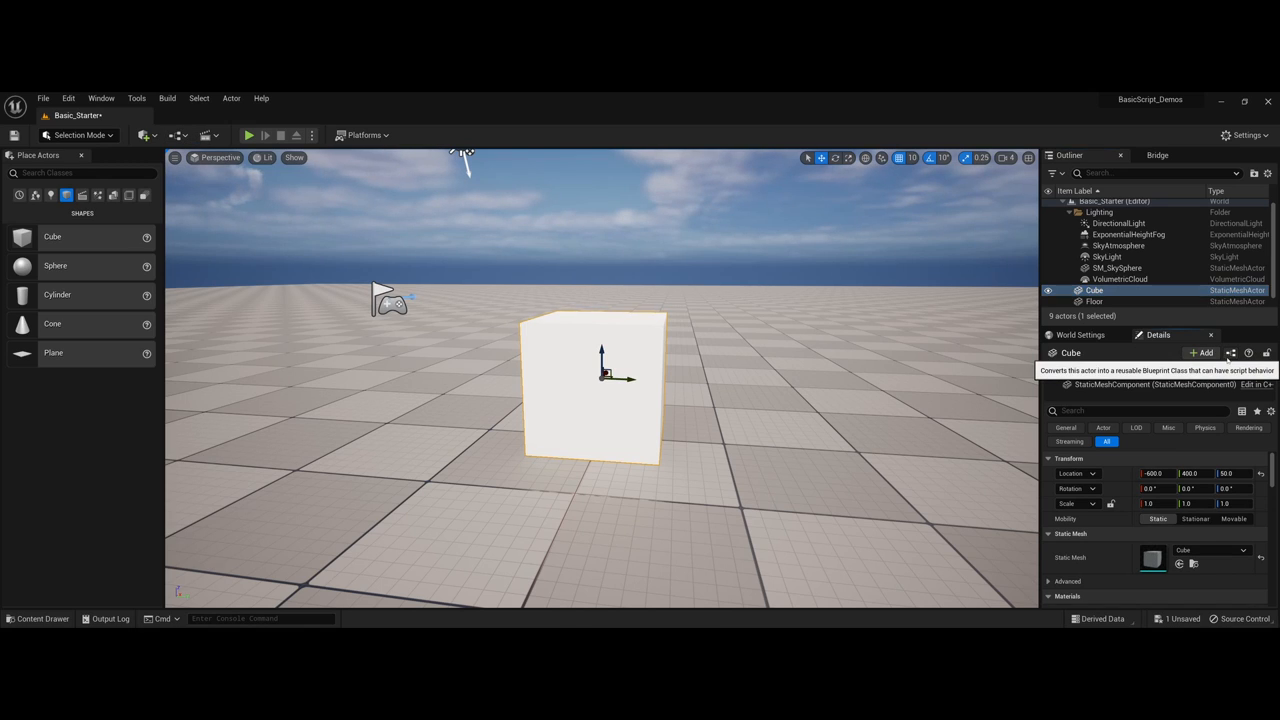
# - Start creating Cube_Blueprint from the selected cube as a StaticMeshActor subclass
pyautogui.click(1204, 352)
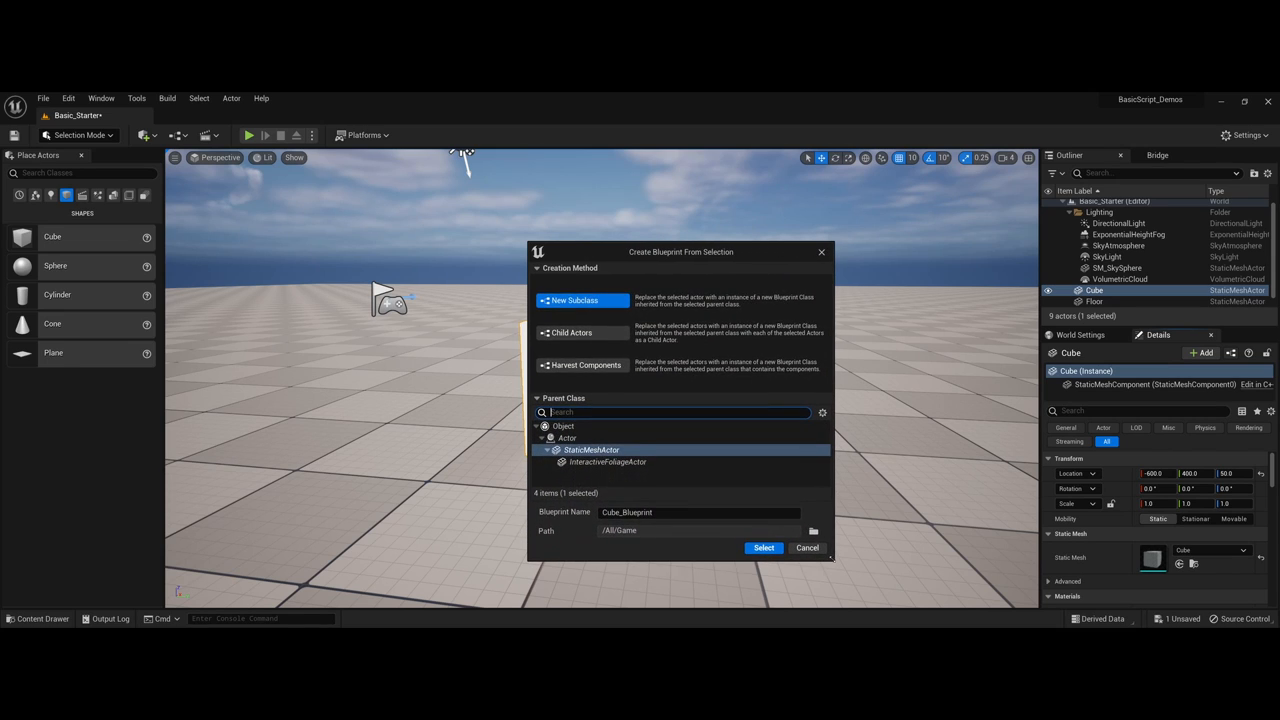
pyautogui.click(700, 512)
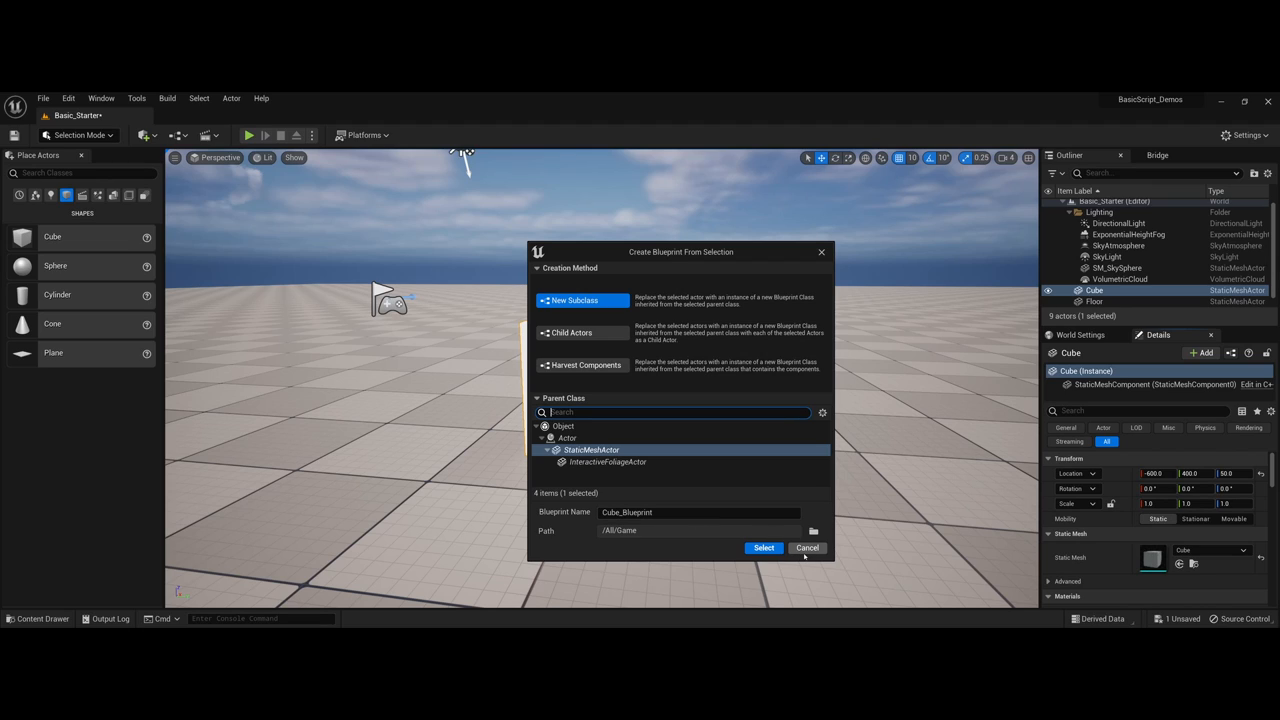
# - Cancel the cube Blueprint and browse the GameMode BP_ThirdPersonGameMode options in the Blueprints menu
pyautogui.click(806, 548)
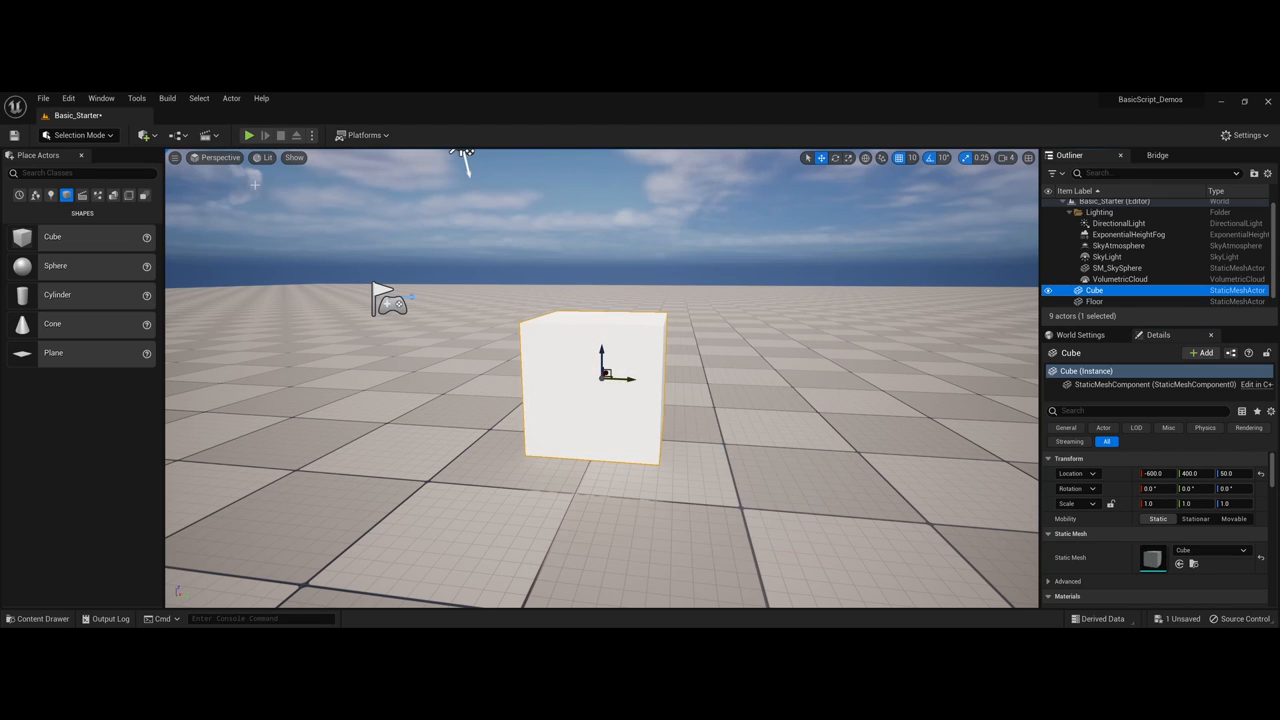
pyautogui.moveTo(208, 136)
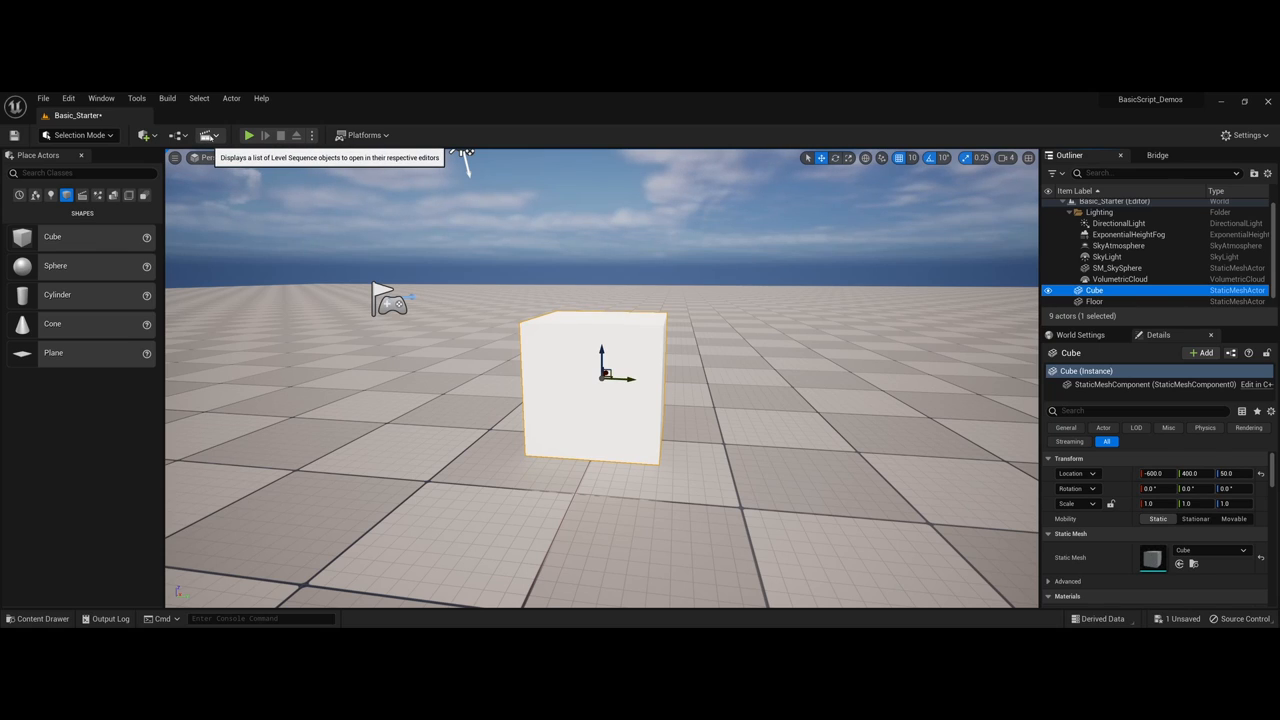
pyautogui.click(208, 136)
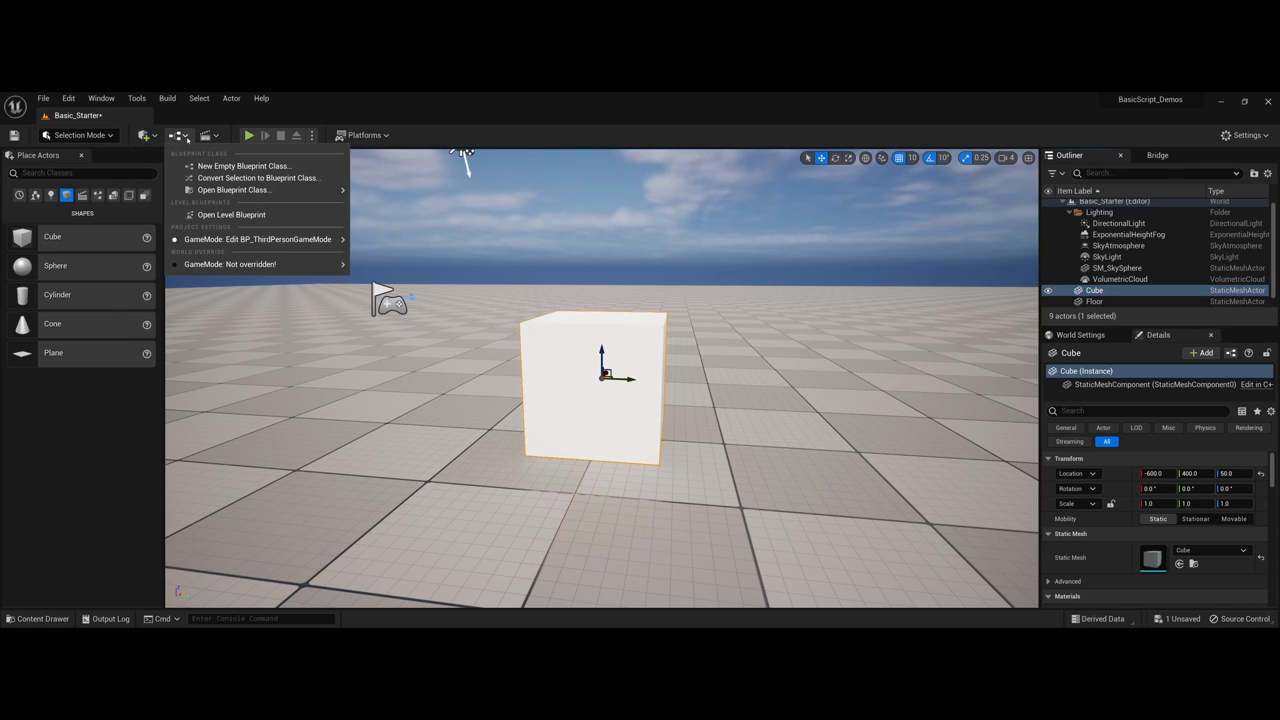
pyautogui.click(234, 190)
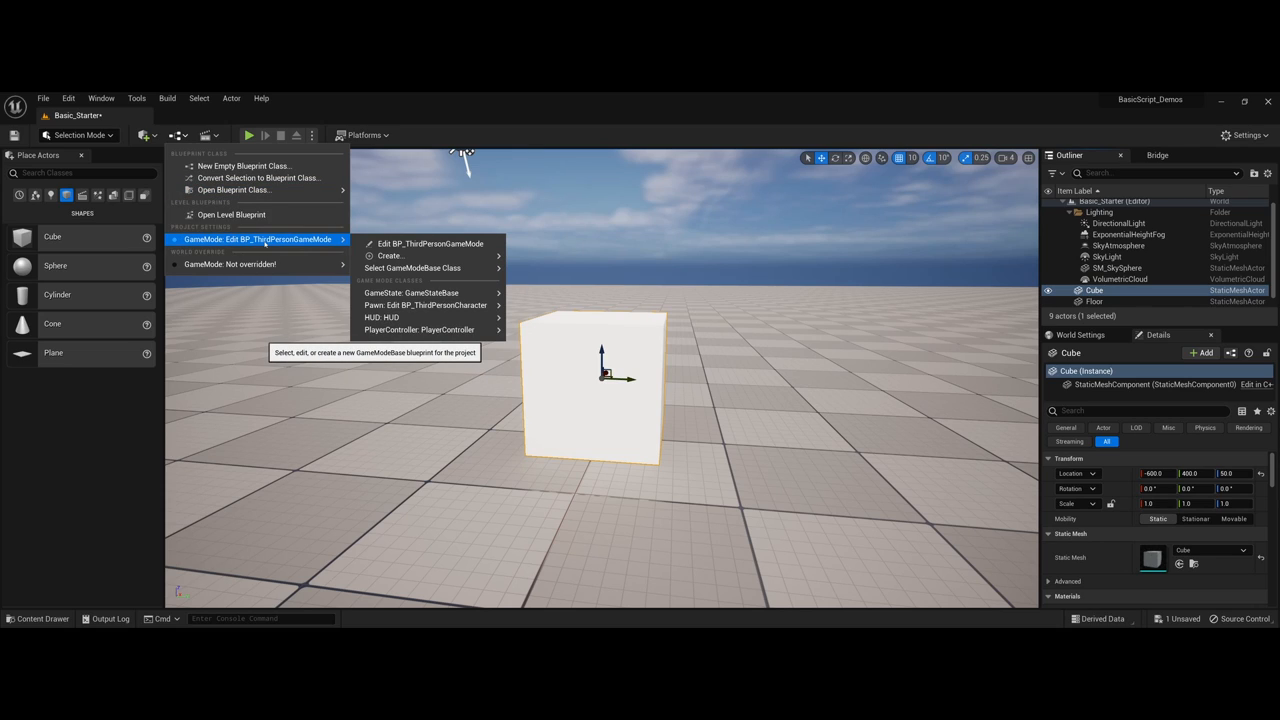
pyautogui.moveTo(284, 196)
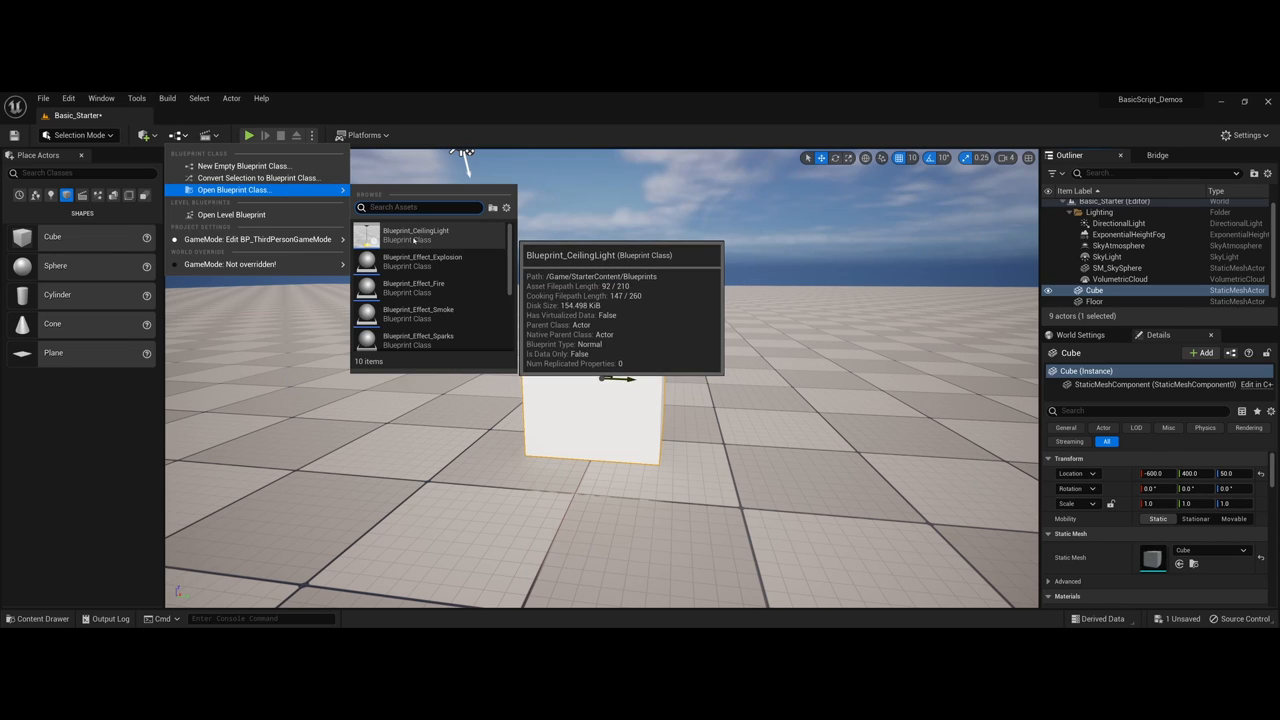
# - Open the BP_ThirdPersonCharacter blueprint class from the asset list for editing
pyautogui.scroll(-3)
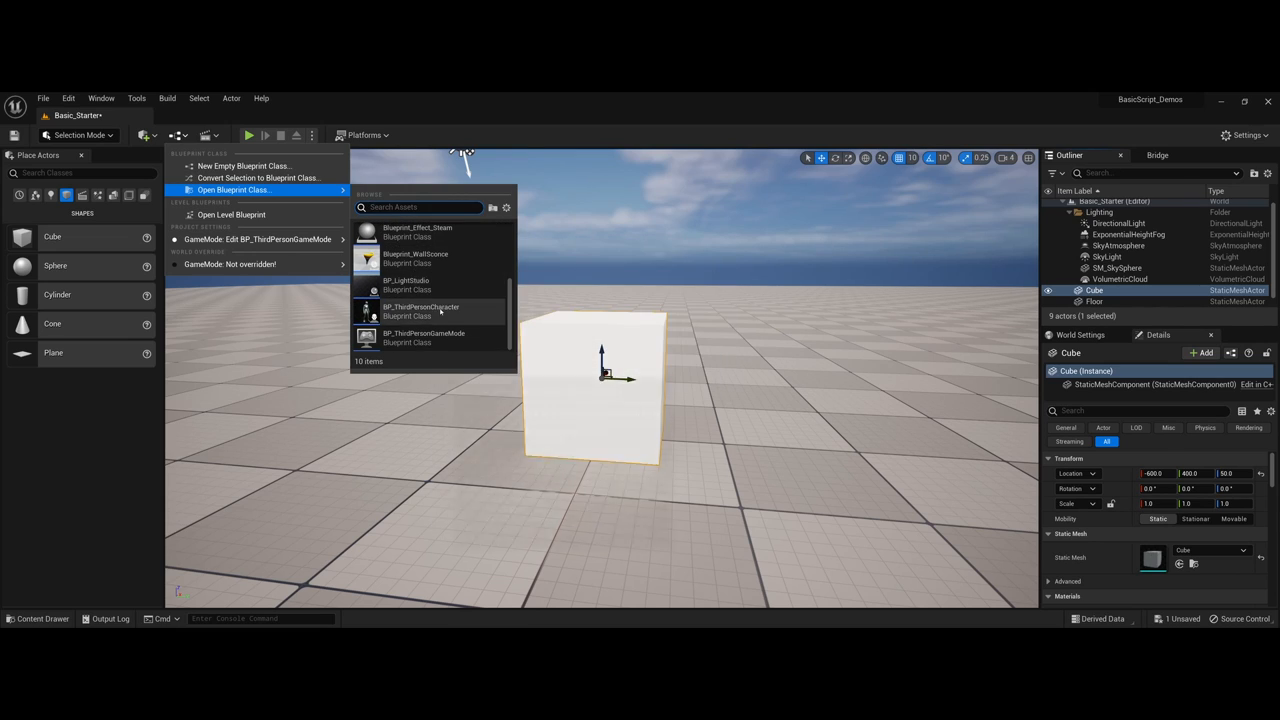
pyautogui.moveTo(420, 312)
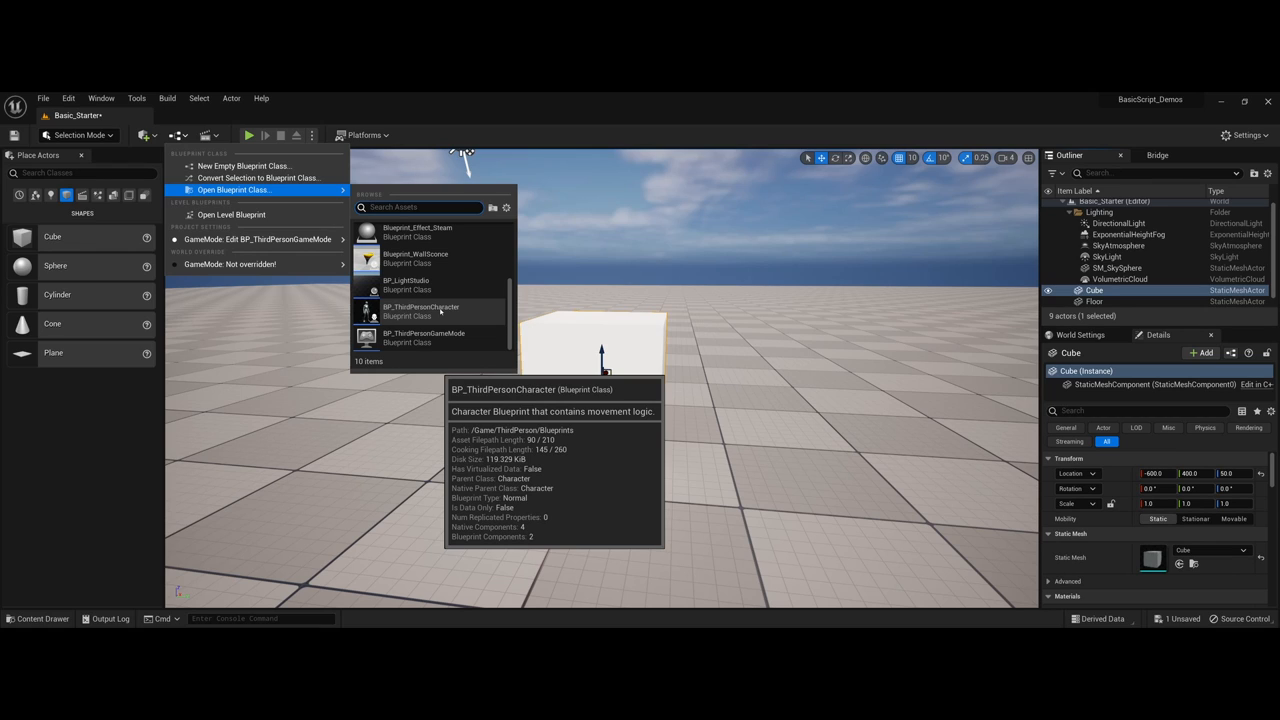
pyautogui.click(420, 312)
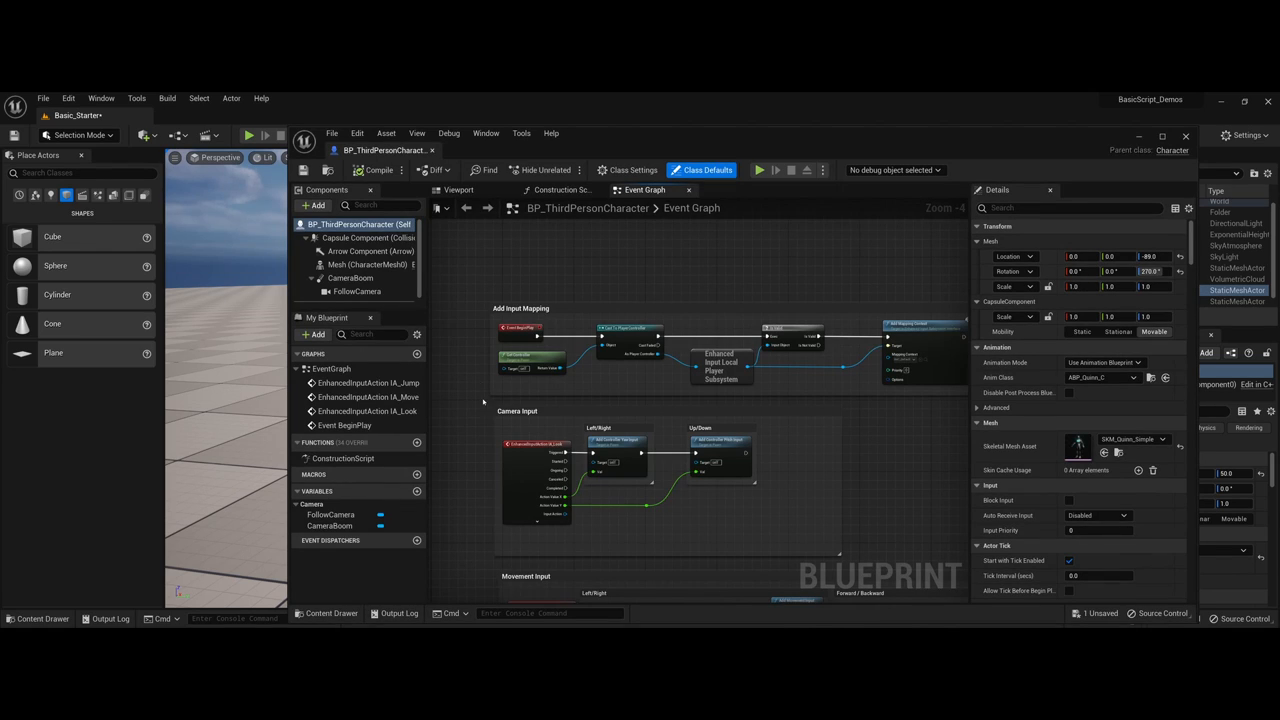
pyautogui.moveTo(912, 142)
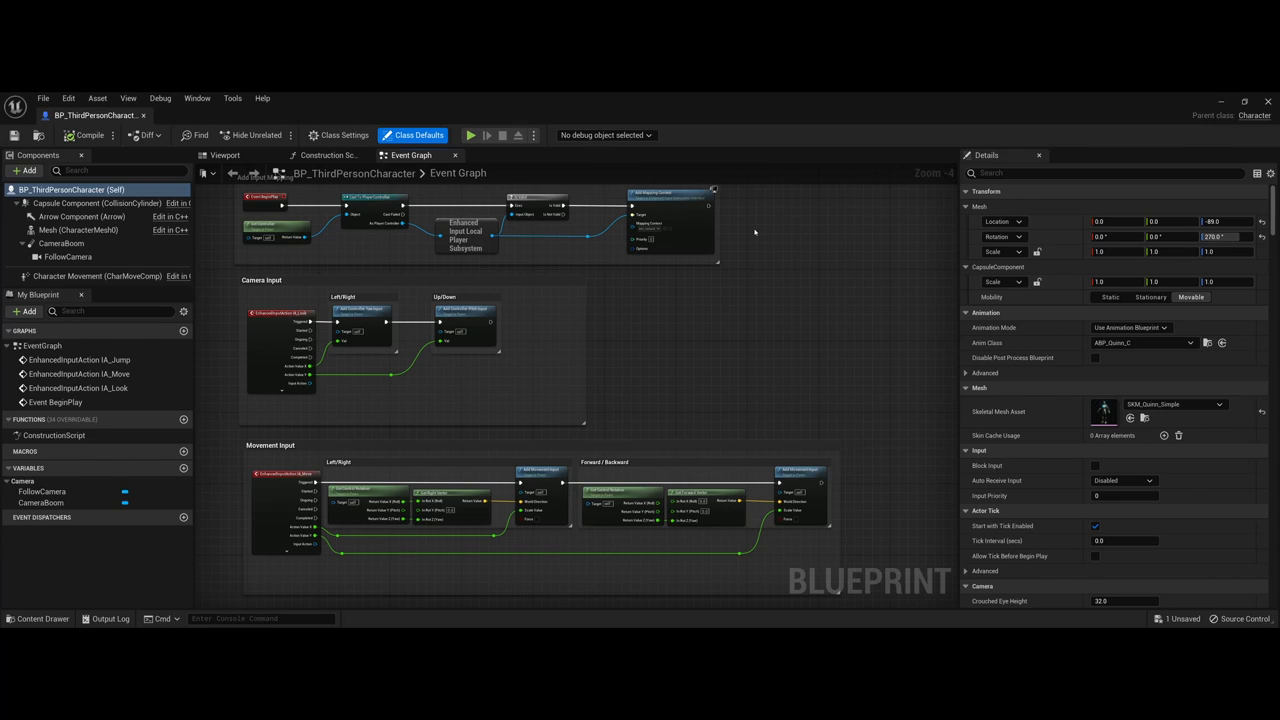
pyautogui.moveTo(752, 230)
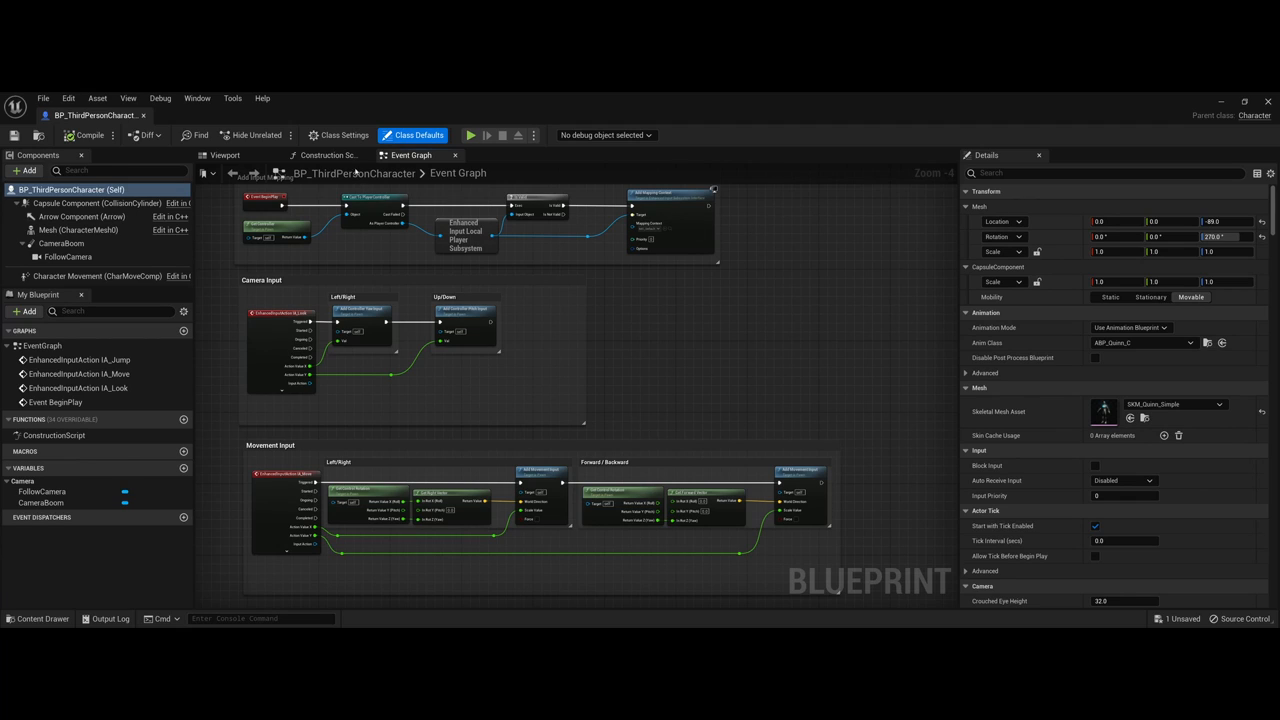
# - View the character's Construction Script and Viewport, then return to its Event Graph
pyautogui.click(324, 156)
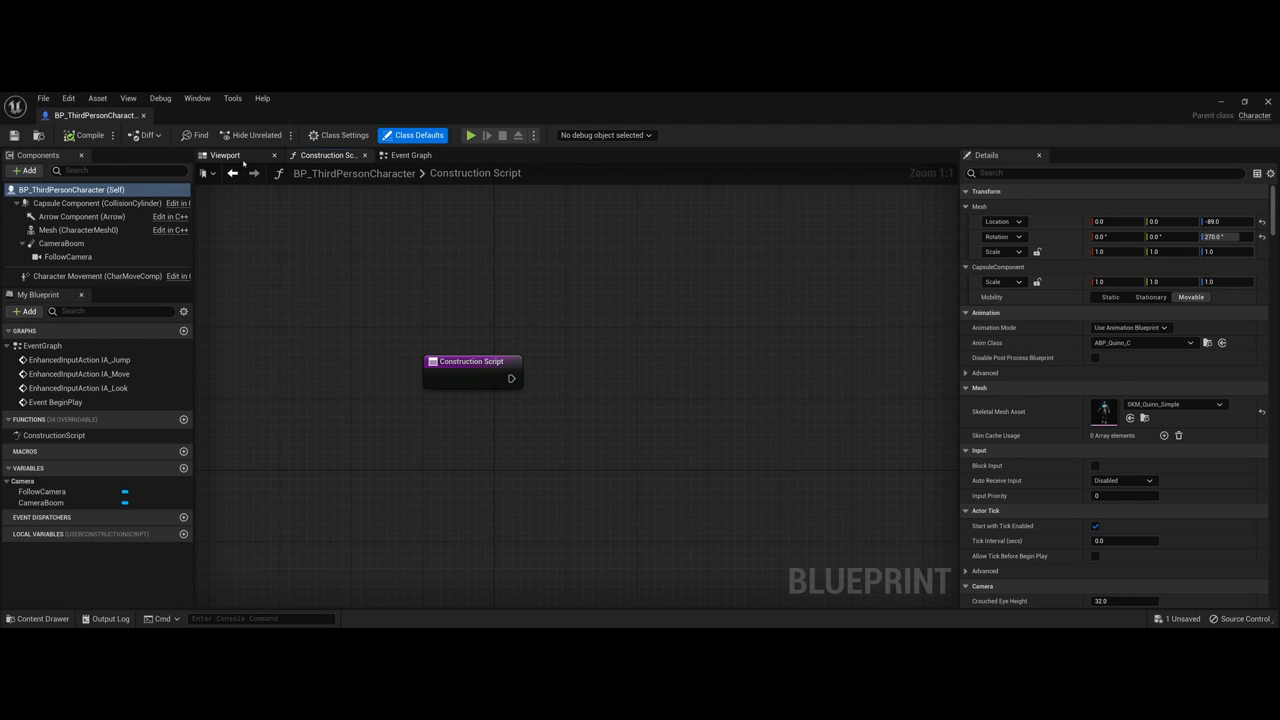
pyautogui.click(224, 156)
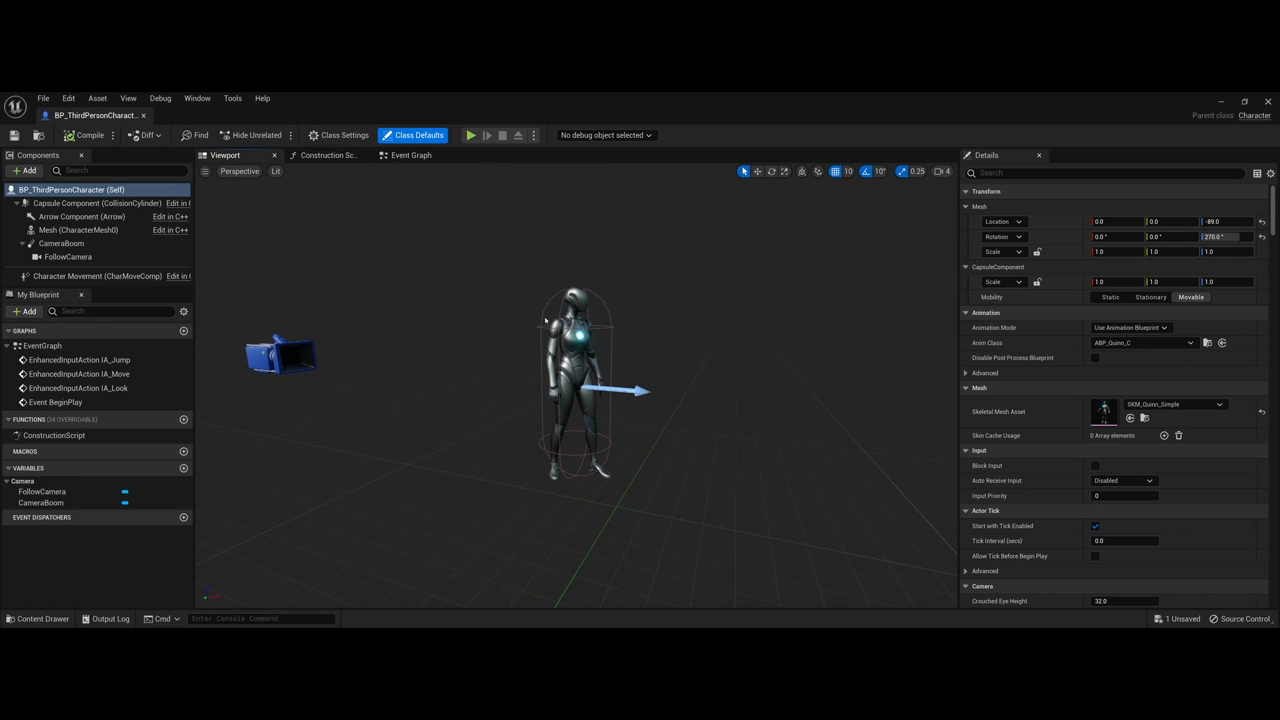
pyautogui.click(412, 156)
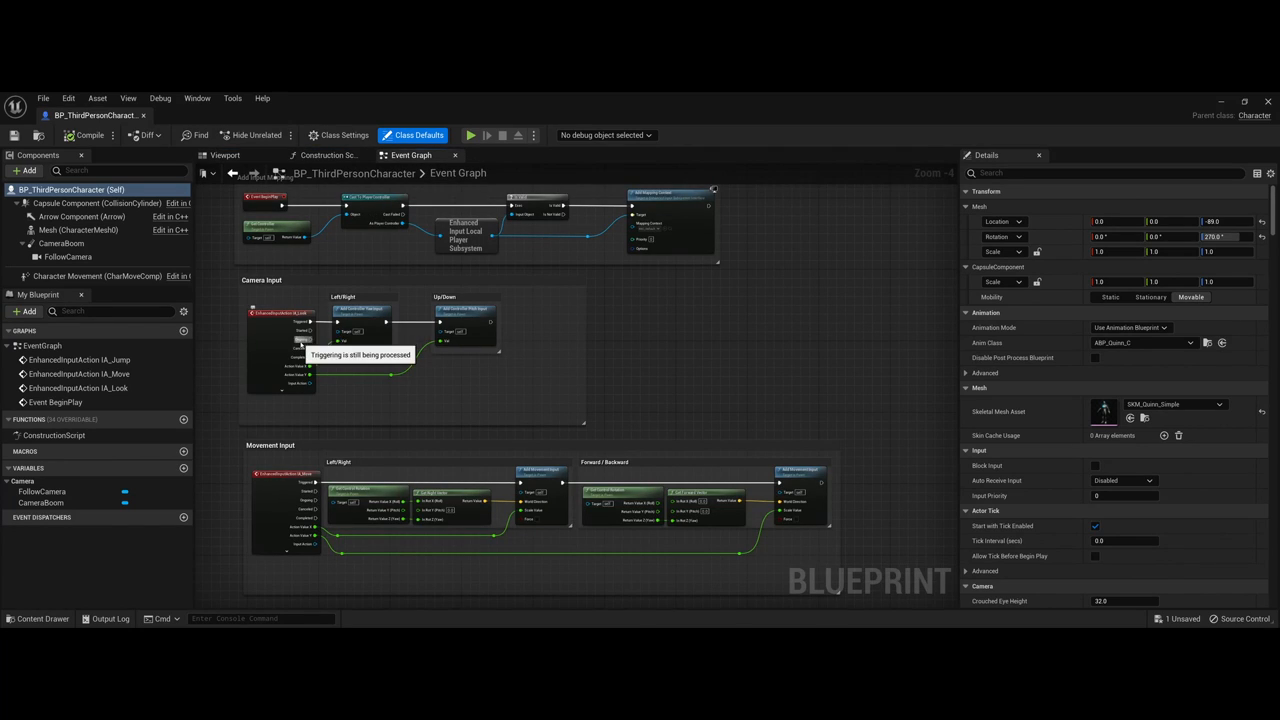
pyautogui.moveTo(636, 368)
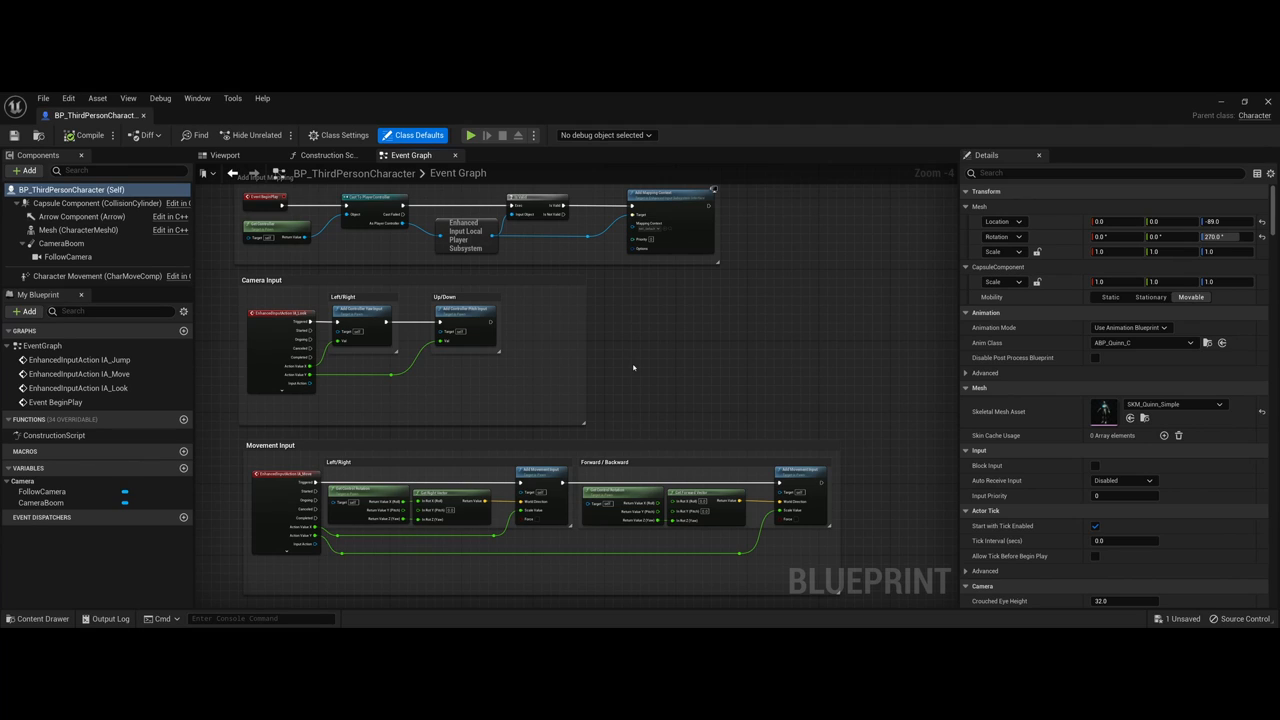
pyautogui.moveTo(604, 462)
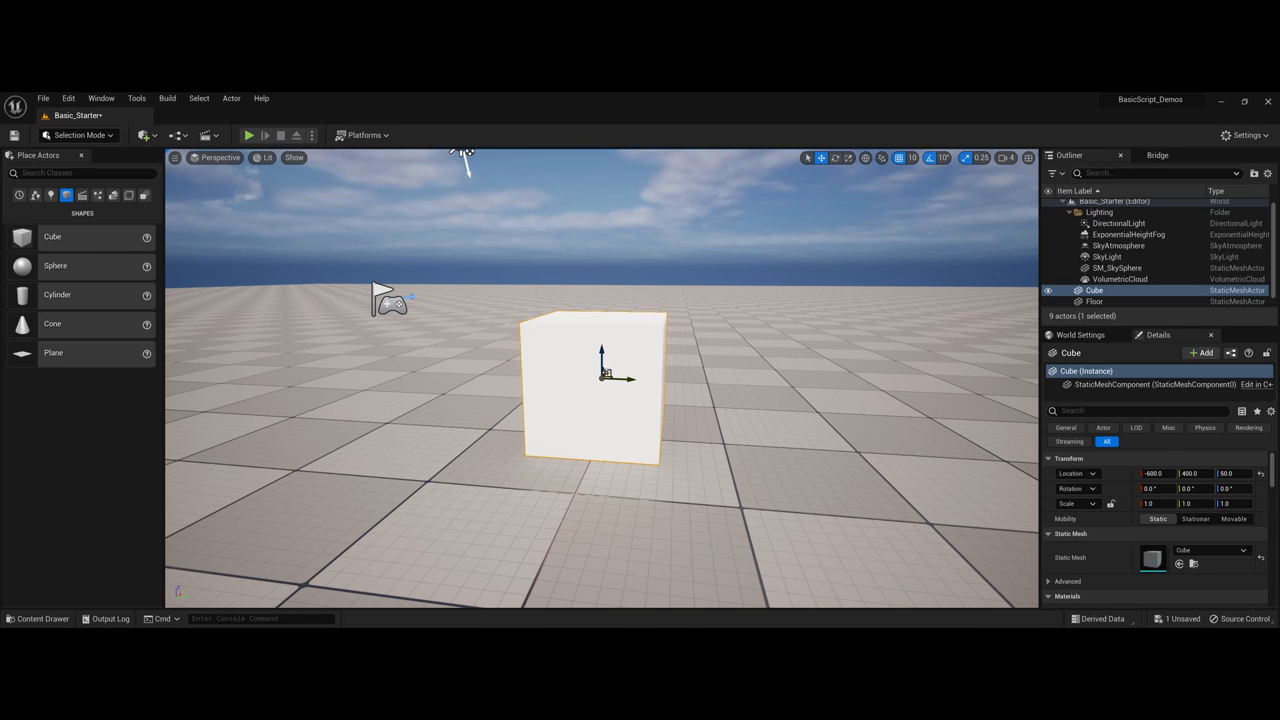
pyautogui.moveTo(318, 248)
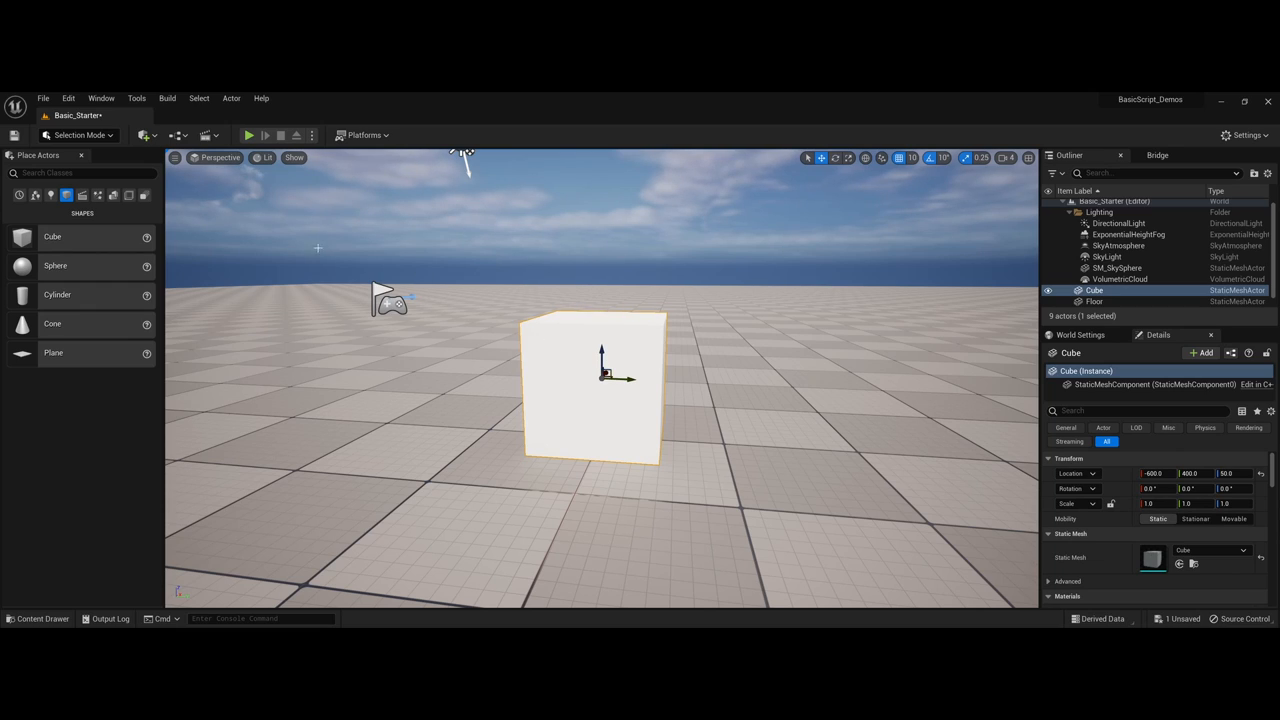
pyautogui.moveTo(128, 196)
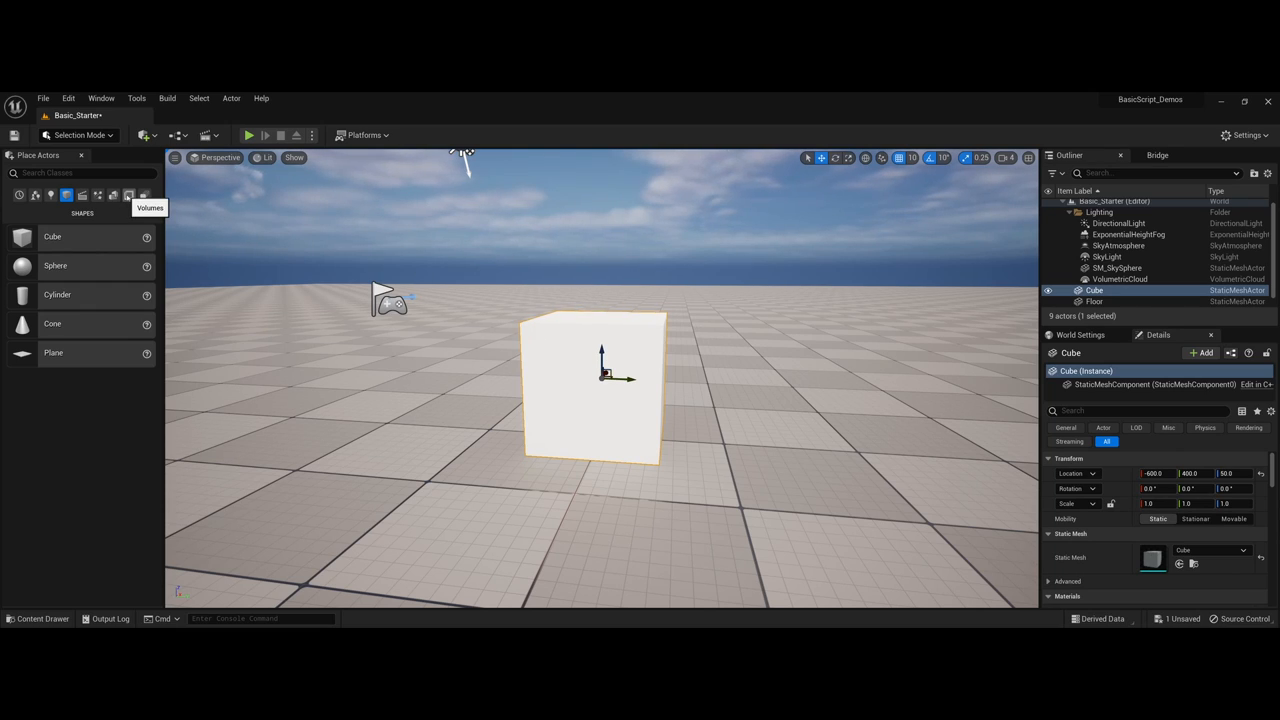
# - List the placeable Volumes such as BlockingVolume, PainCausingVolume and PostProcessVolume
pyautogui.click(128, 196)
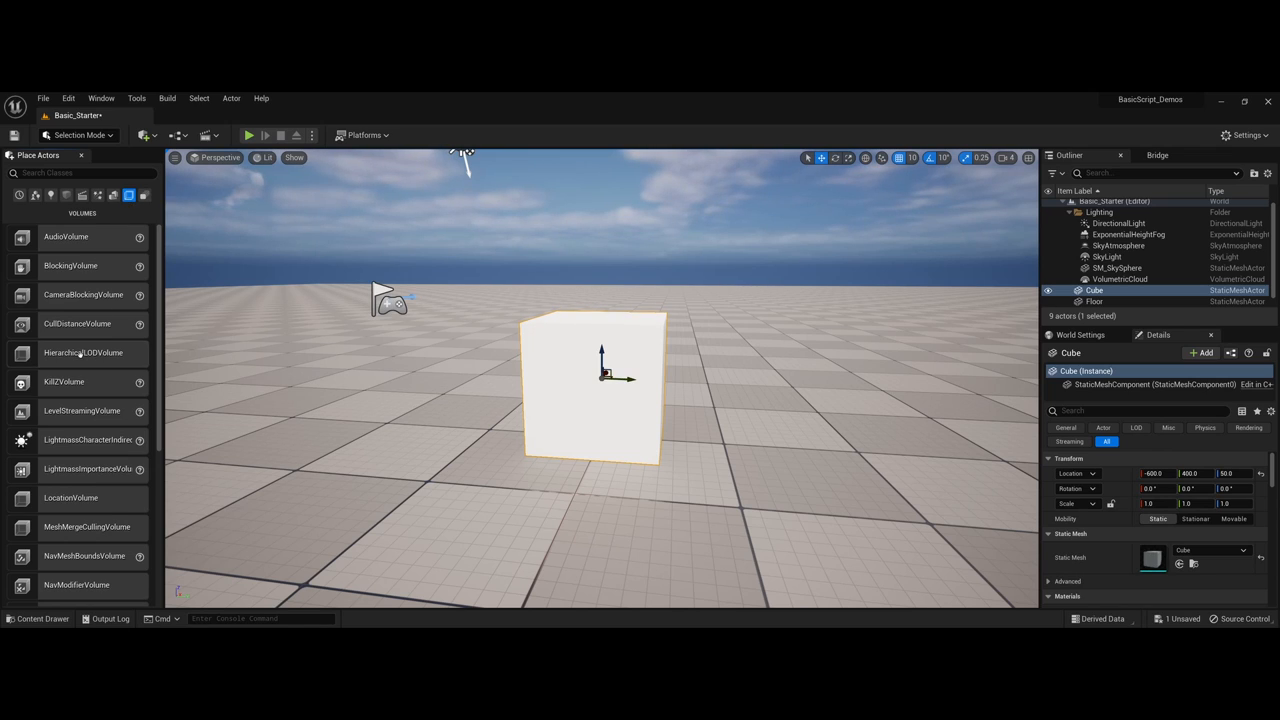
pyautogui.moveTo(64, 380)
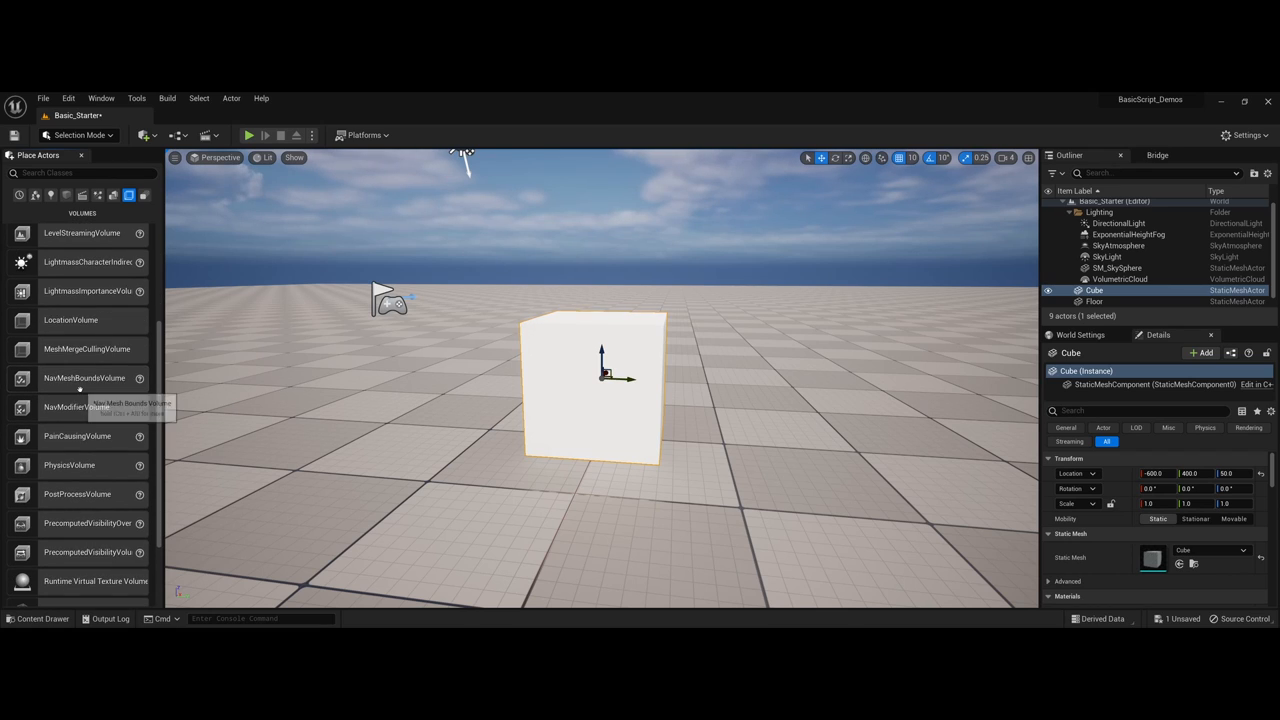
pyautogui.scroll(-3)
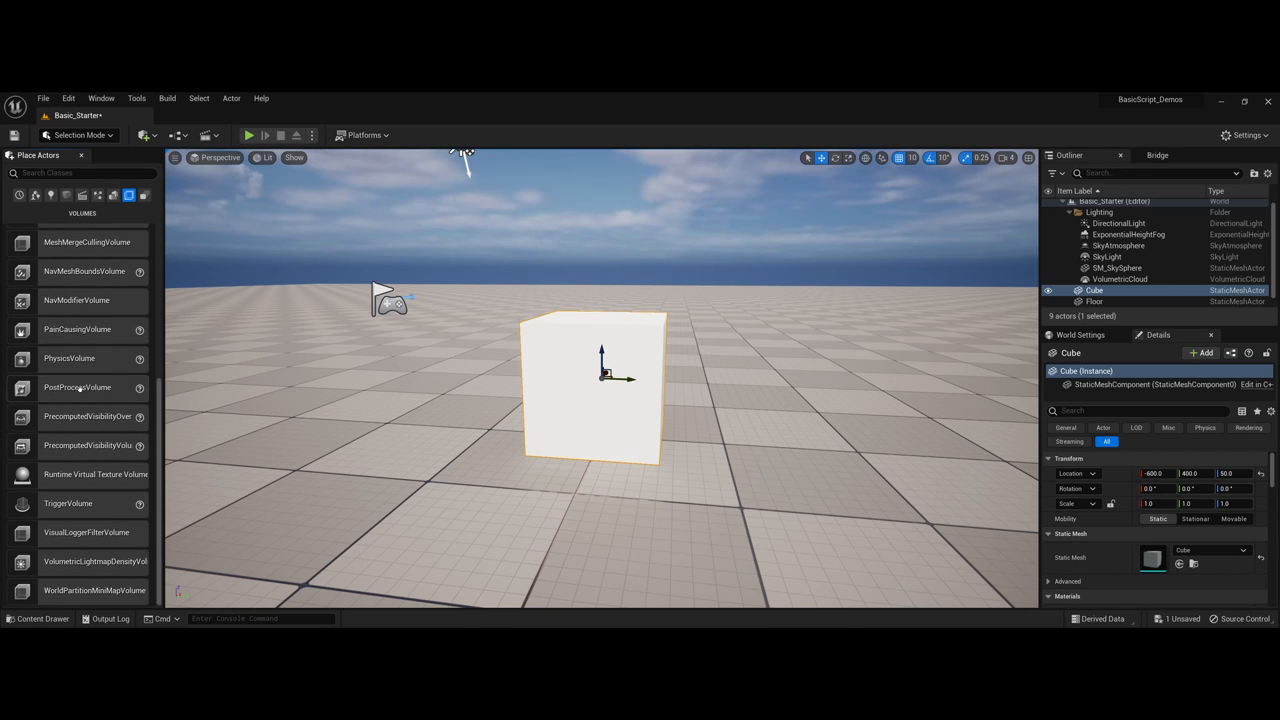
pyautogui.moveTo(68, 504)
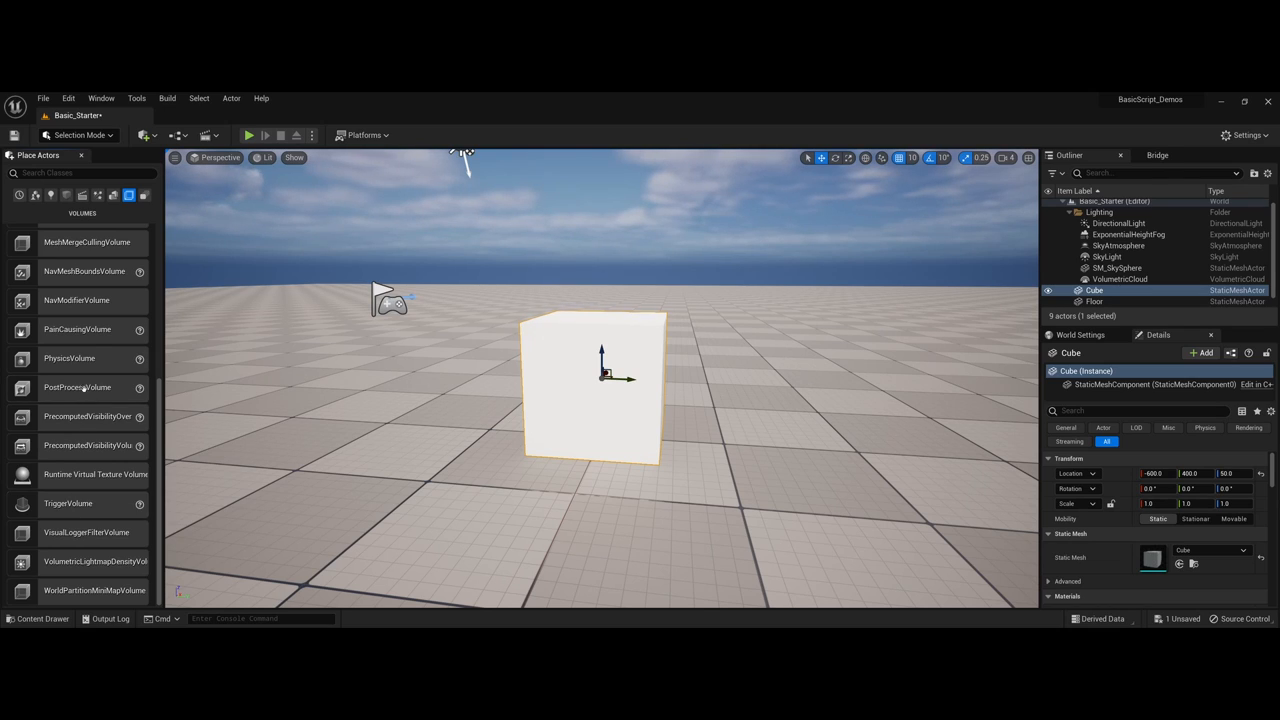
pyautogui.moveTo(76, 328)
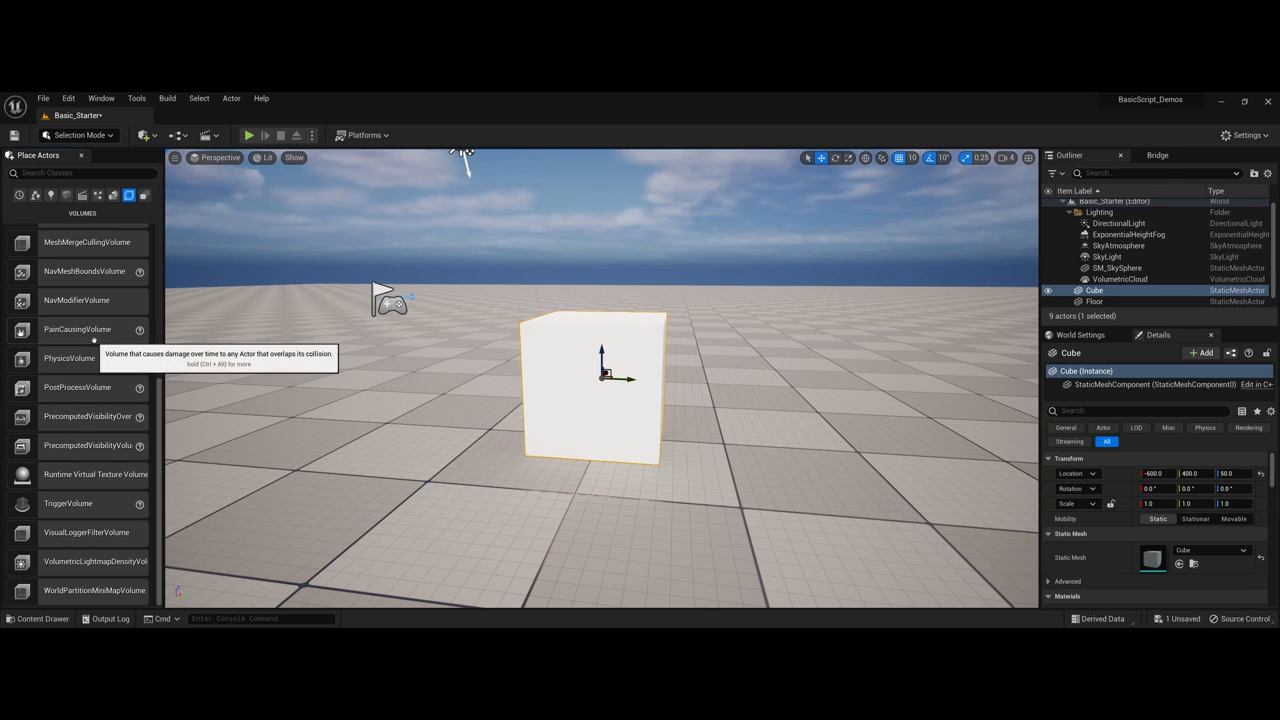